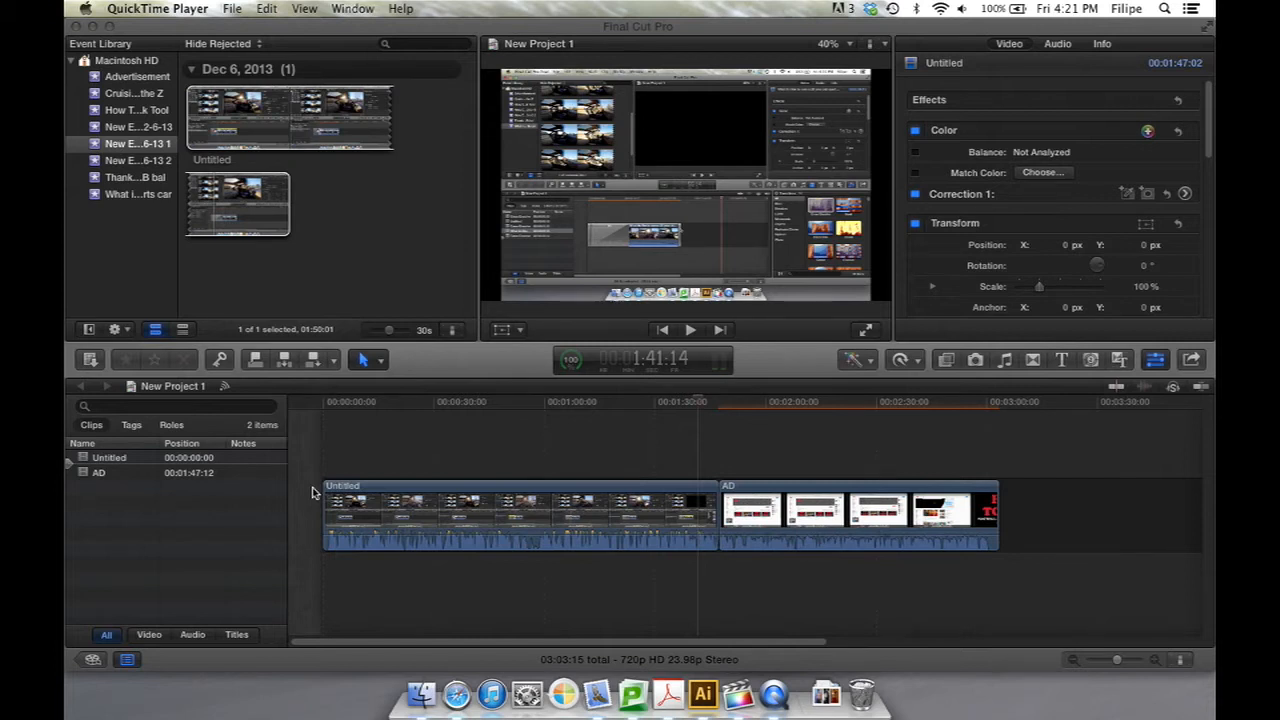
pyautogui.moveTo(800, 356)
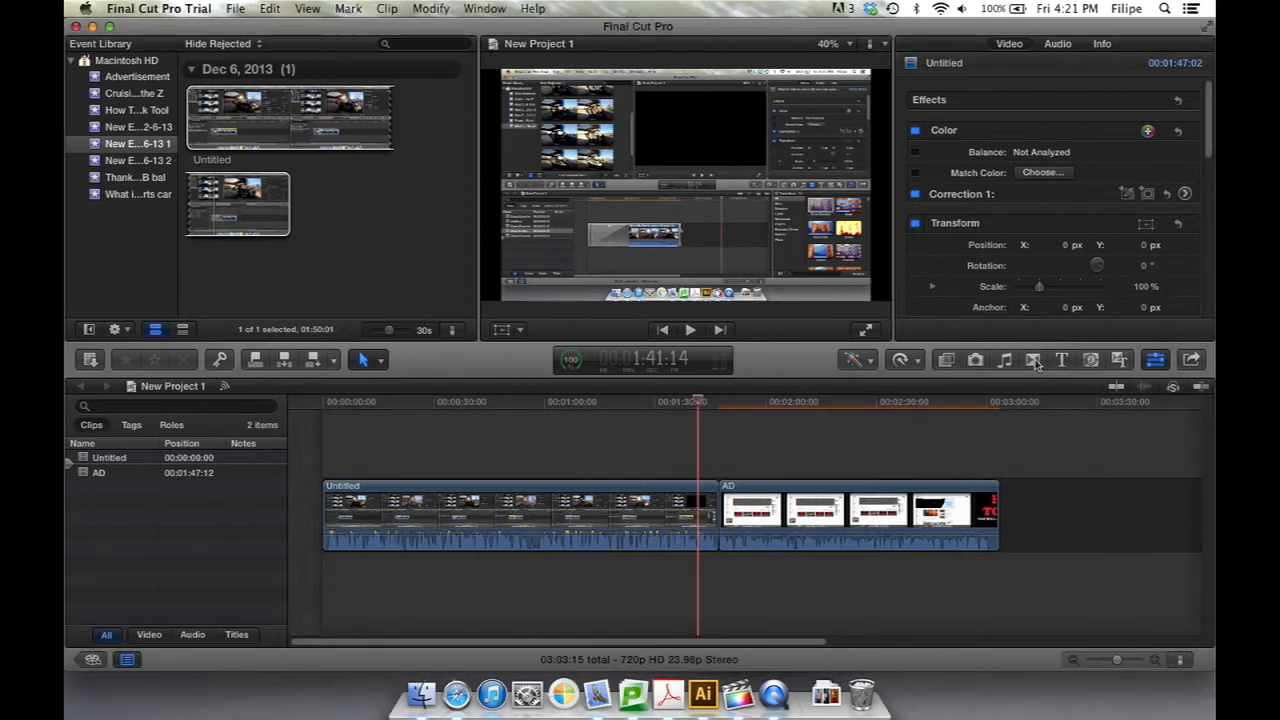
pyautogui.moveTo(1036, 360)
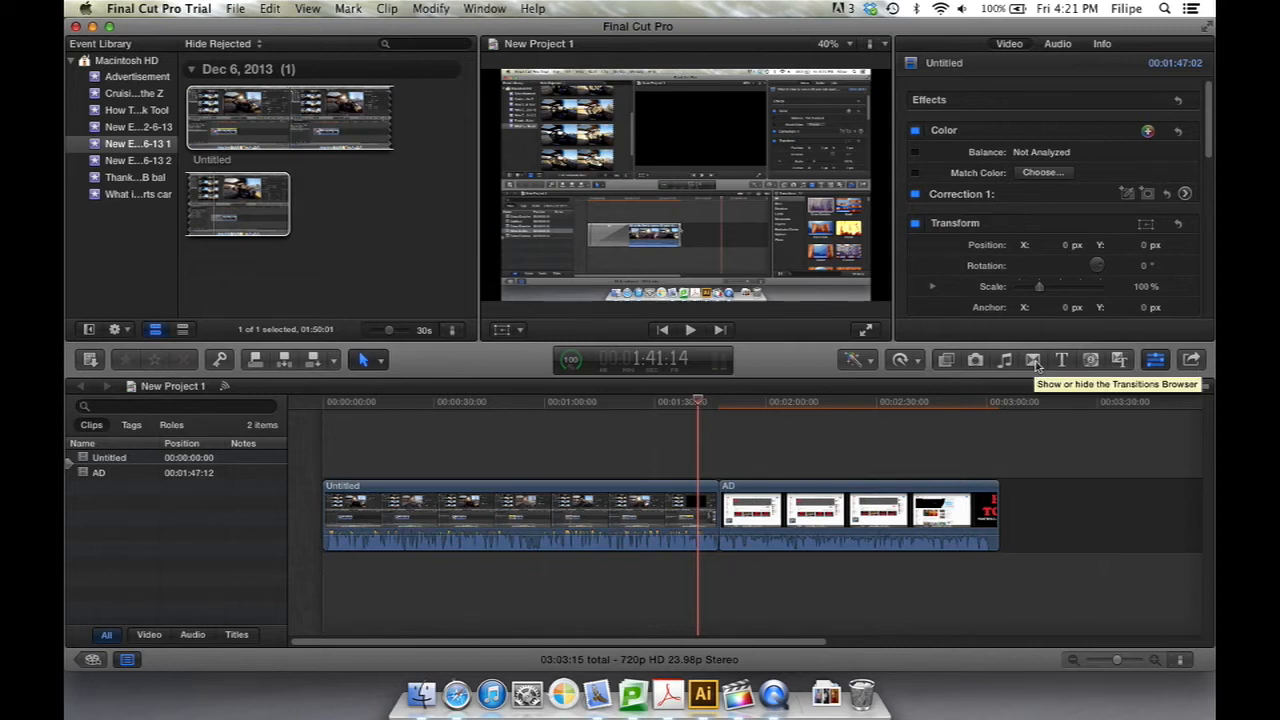
# Show the Transitions Browser beside the timeline and scroll through the transition styles.
pyautogui.click(1034, 360)
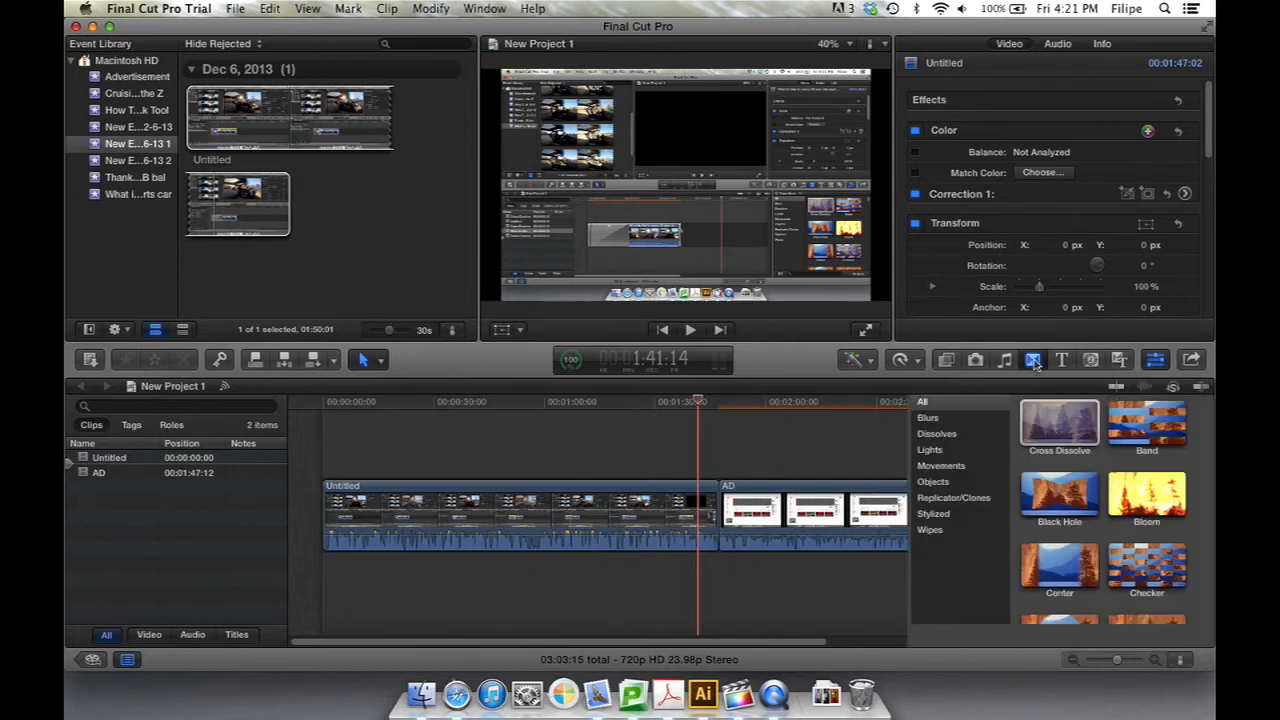
pyautogui.click(1032, 360)
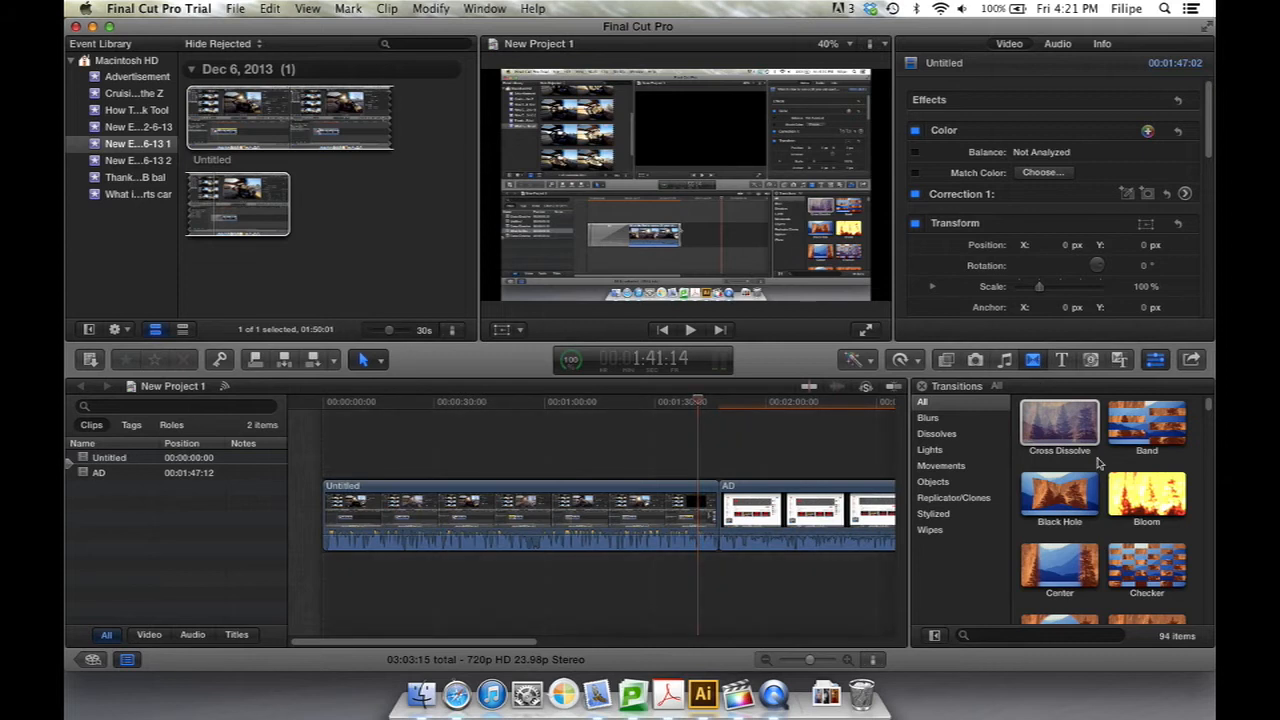
pyautogui.scroll(-3)
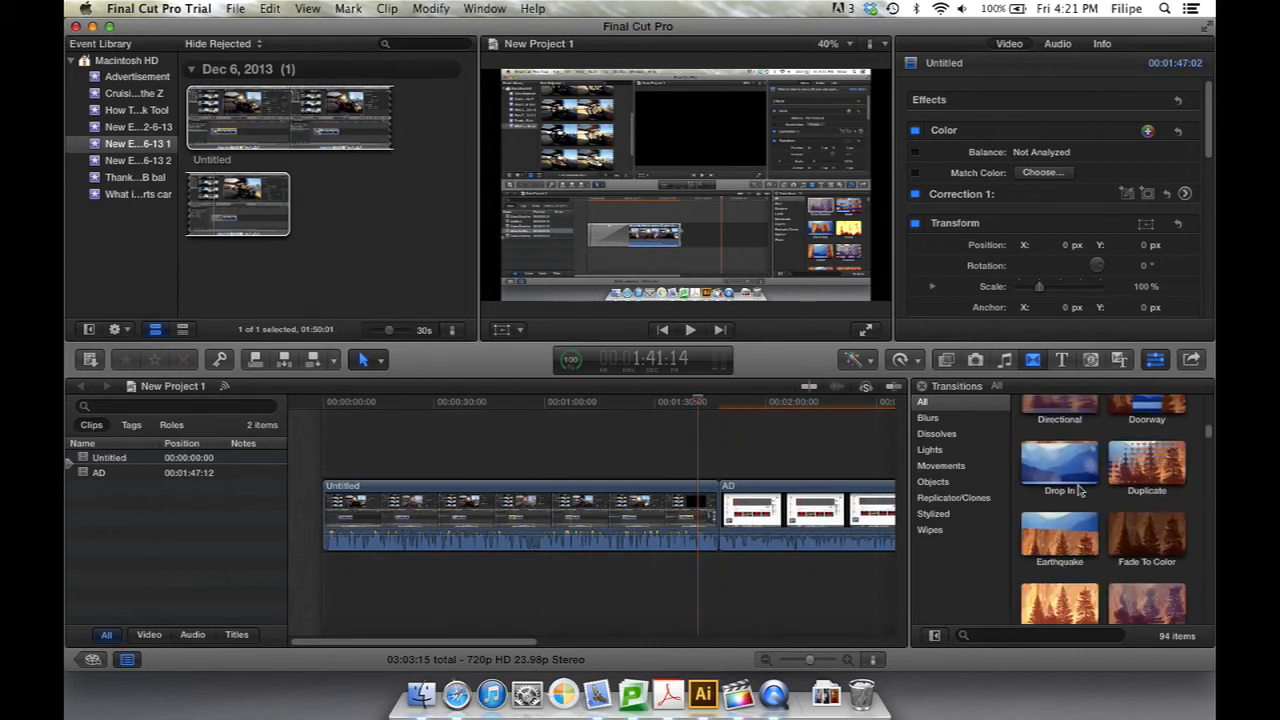
# Search the transitions for 'cross' and pick Cross Dissolve.
pyautogui.click(1040, 636)
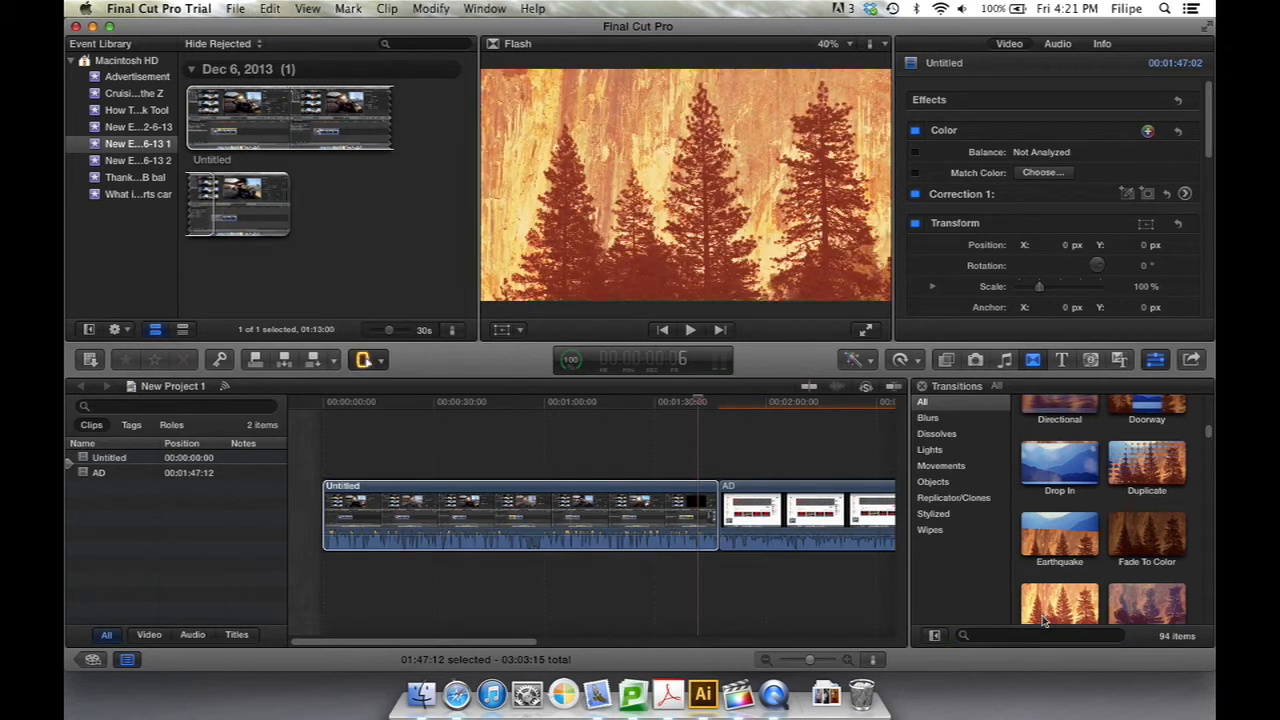
pyautogui.write('cross dis')
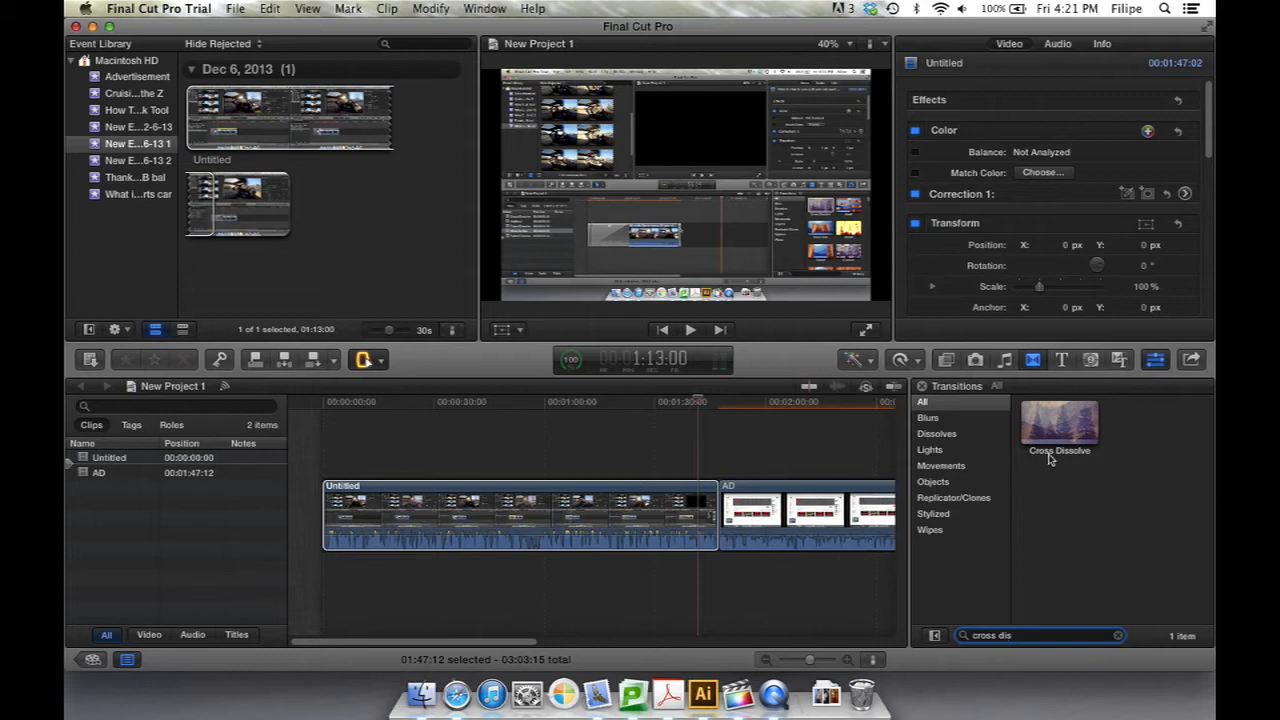
pyautogui.click(1058, 422)
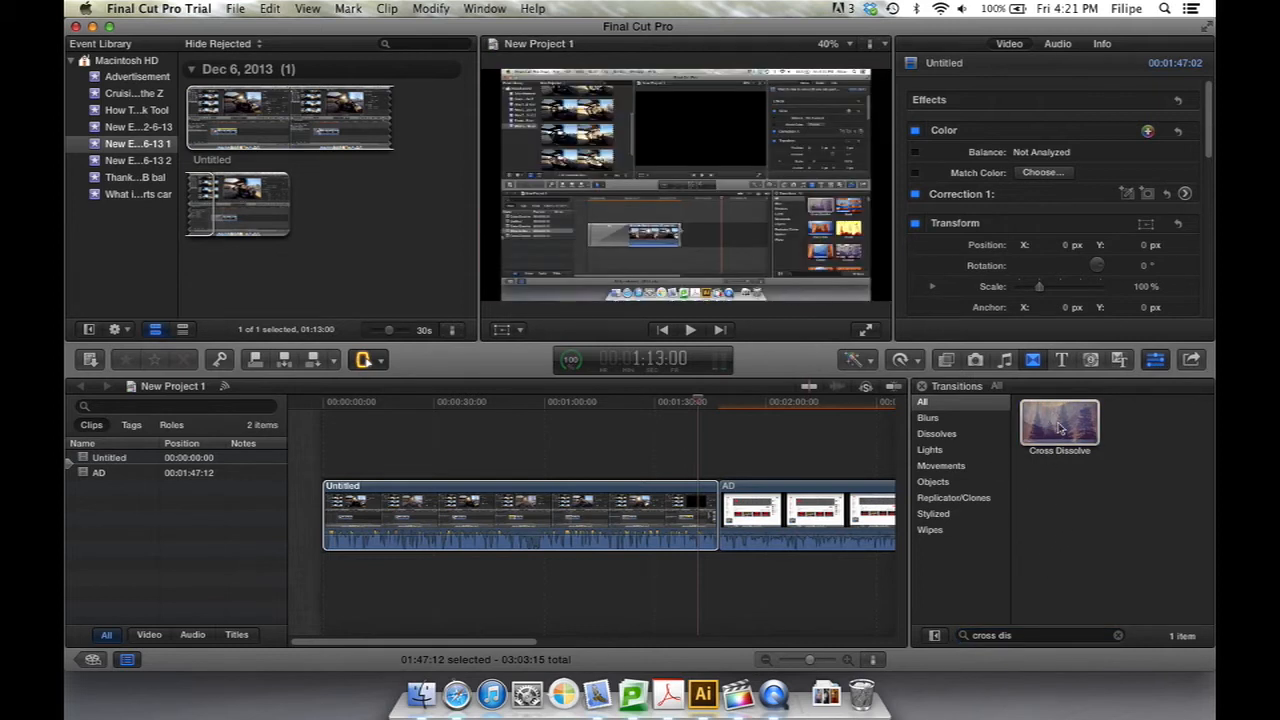
# Apply Cross Dissolve at the edge between the two clips, accepting overlapping media.
pyautogui.click(1058, 424)
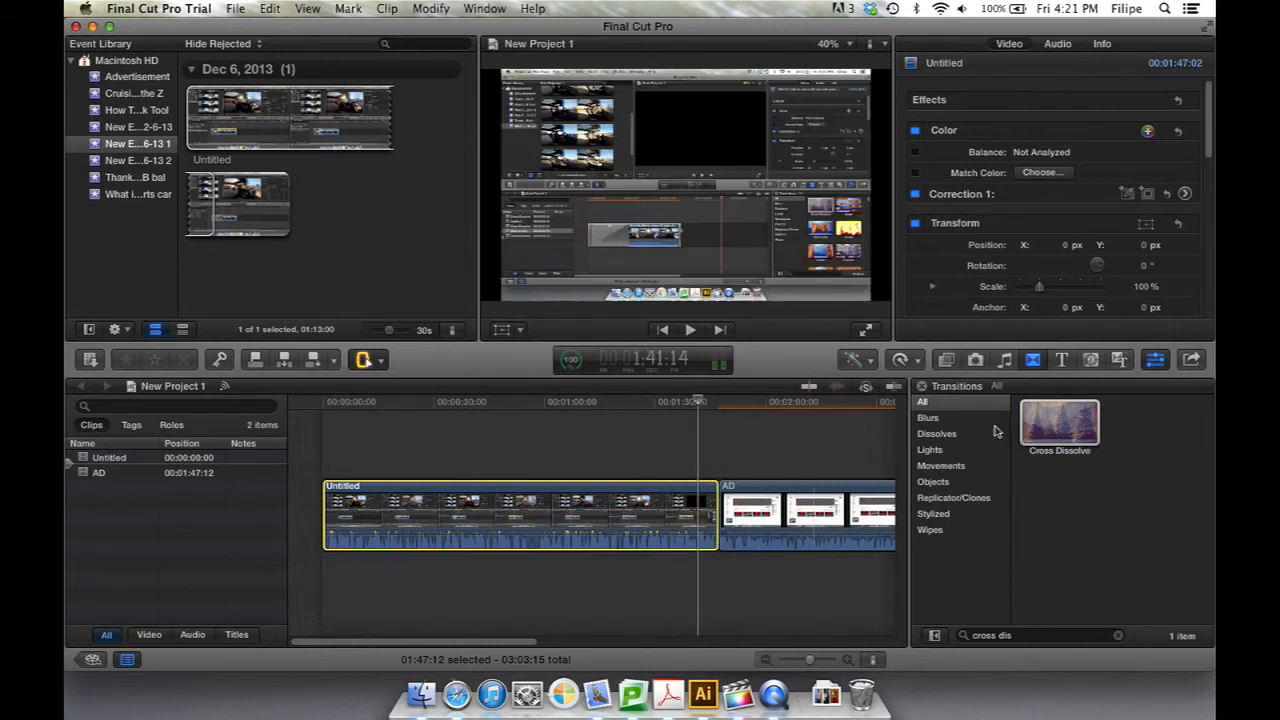
pyautogui.click(1058, 420)
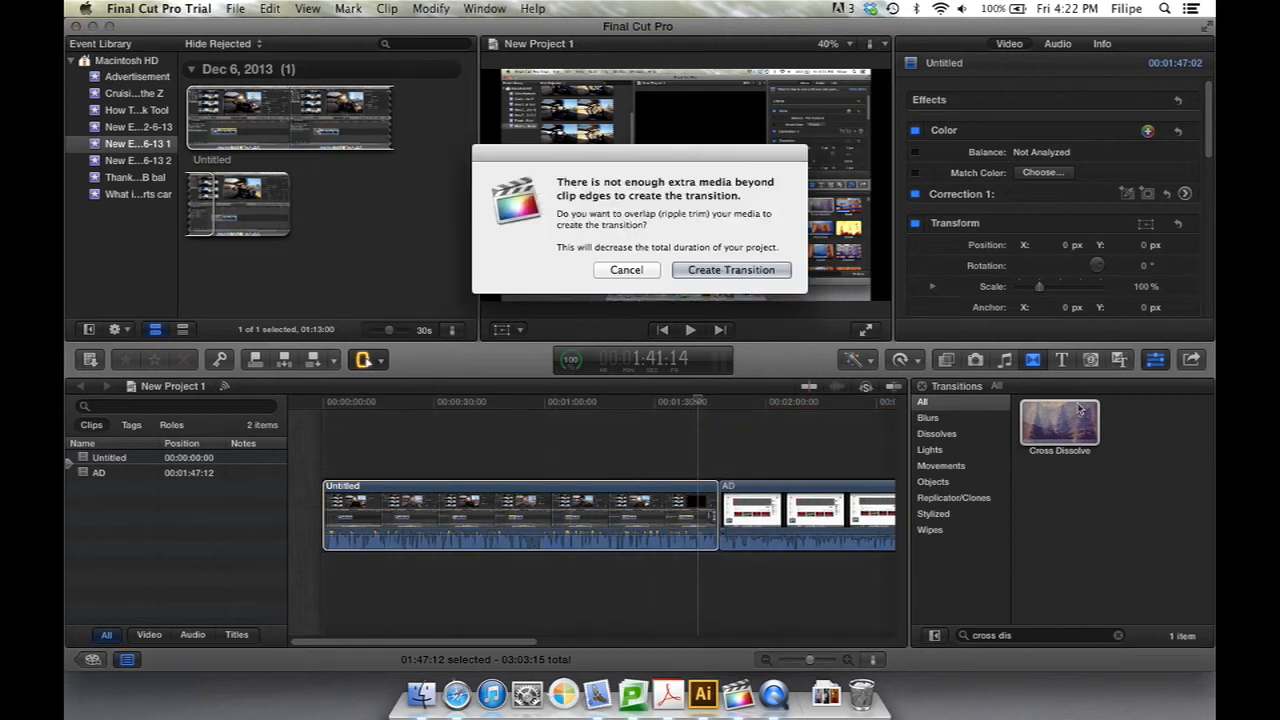
pyautogui.moveTo(708, 350)
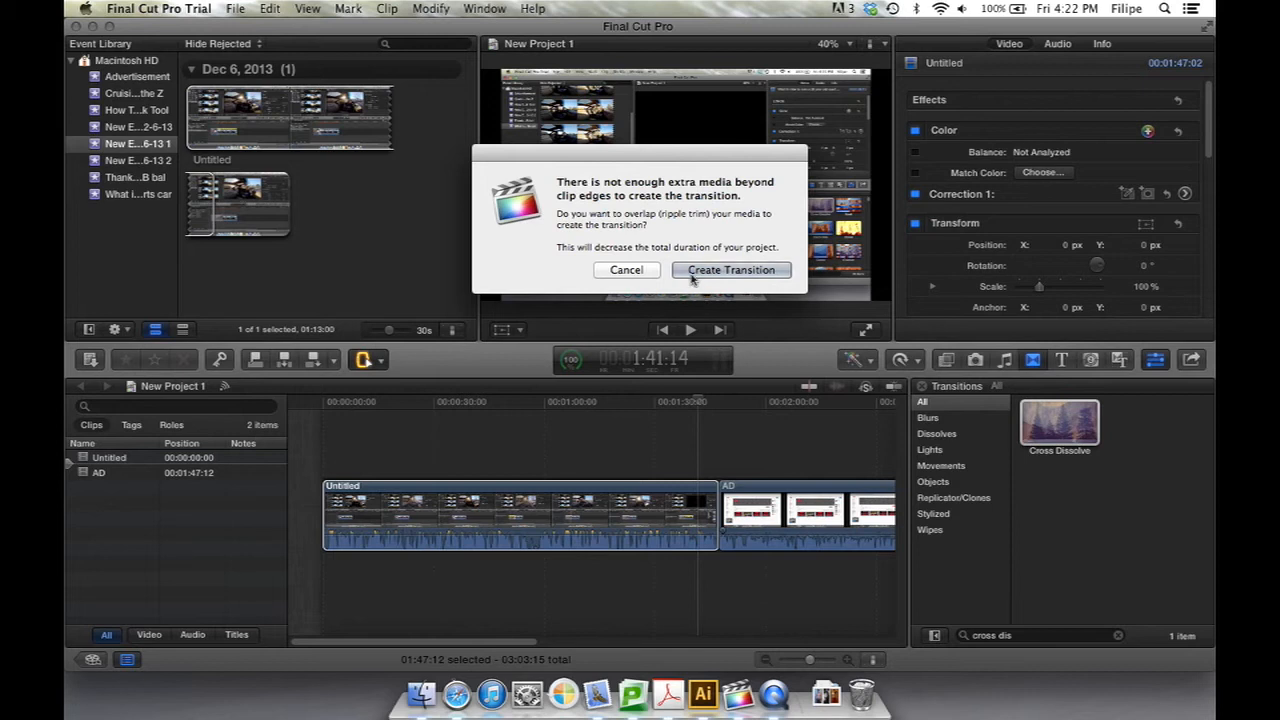
pyautogui.click(730, 270)
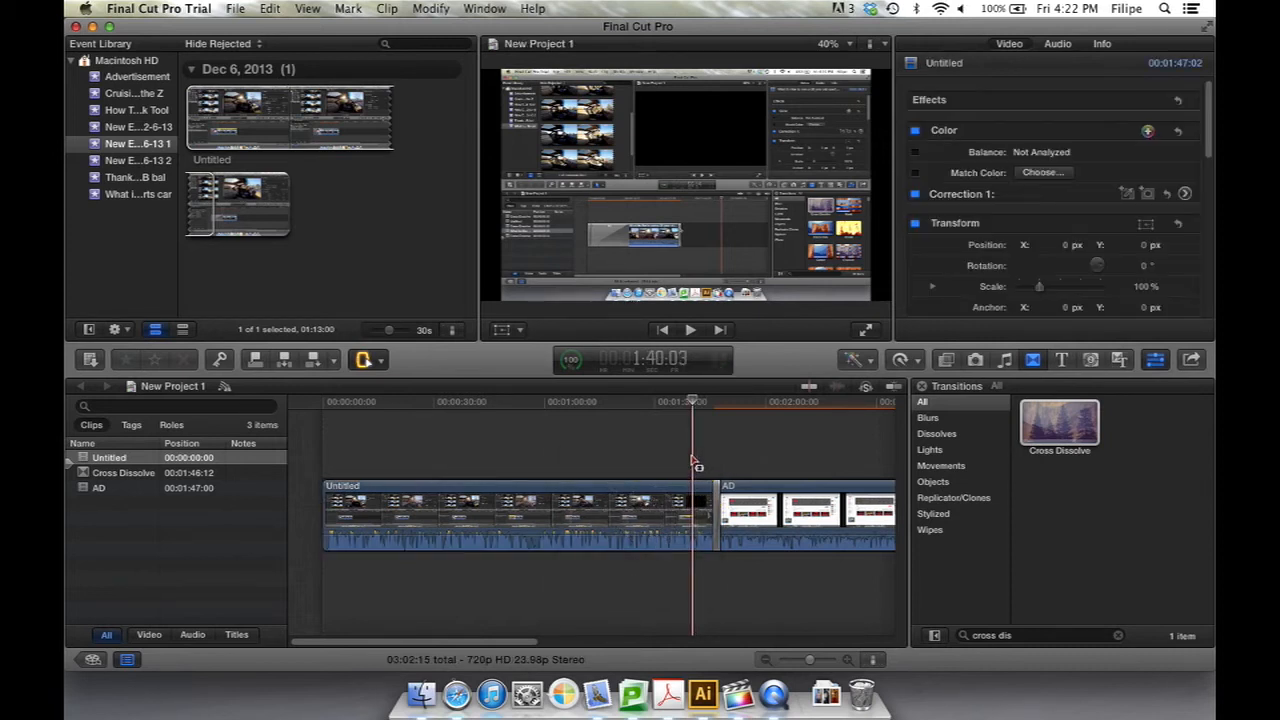
pyautogui.click(688, 328)
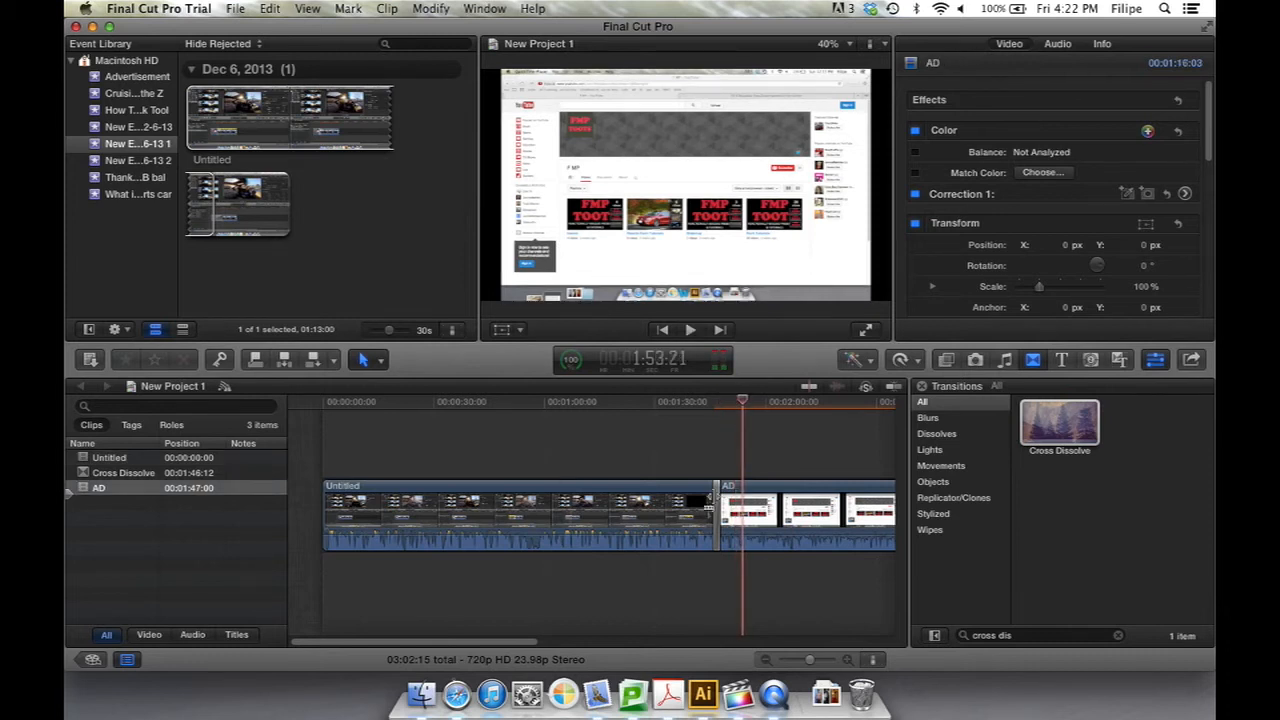
pyautogui.click(718, 504)
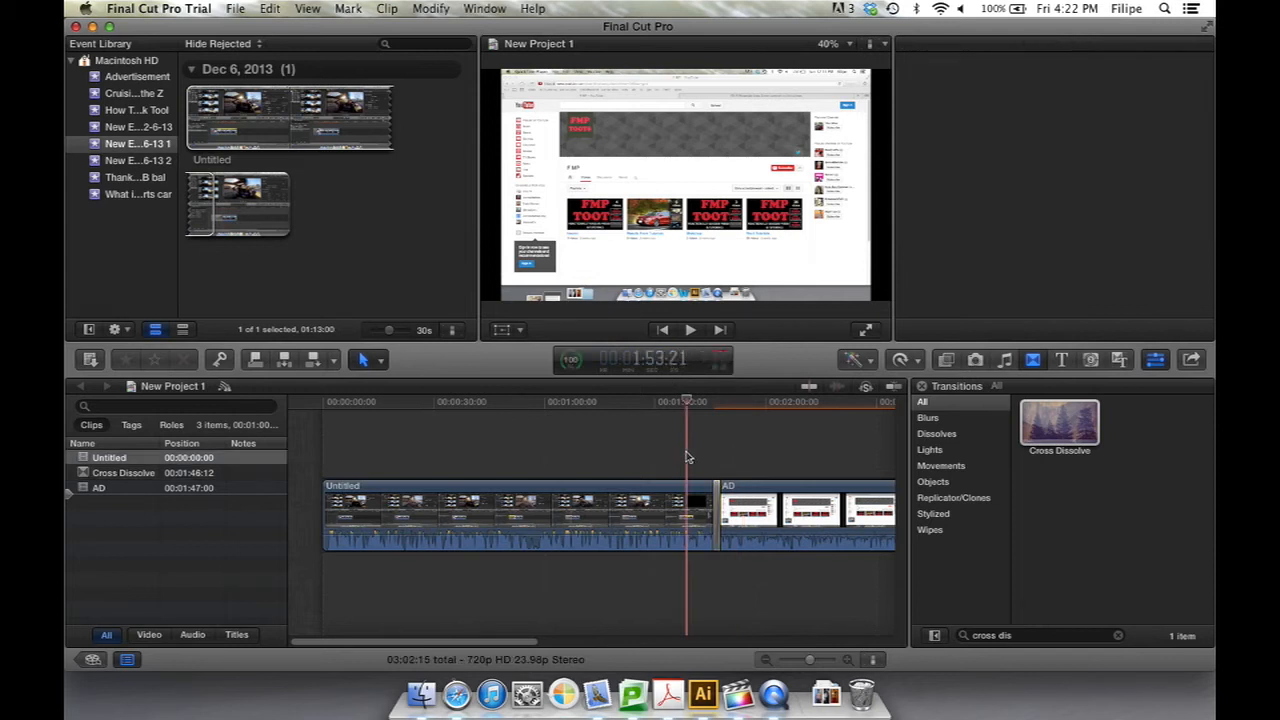
pyautogui.click(688, 330)
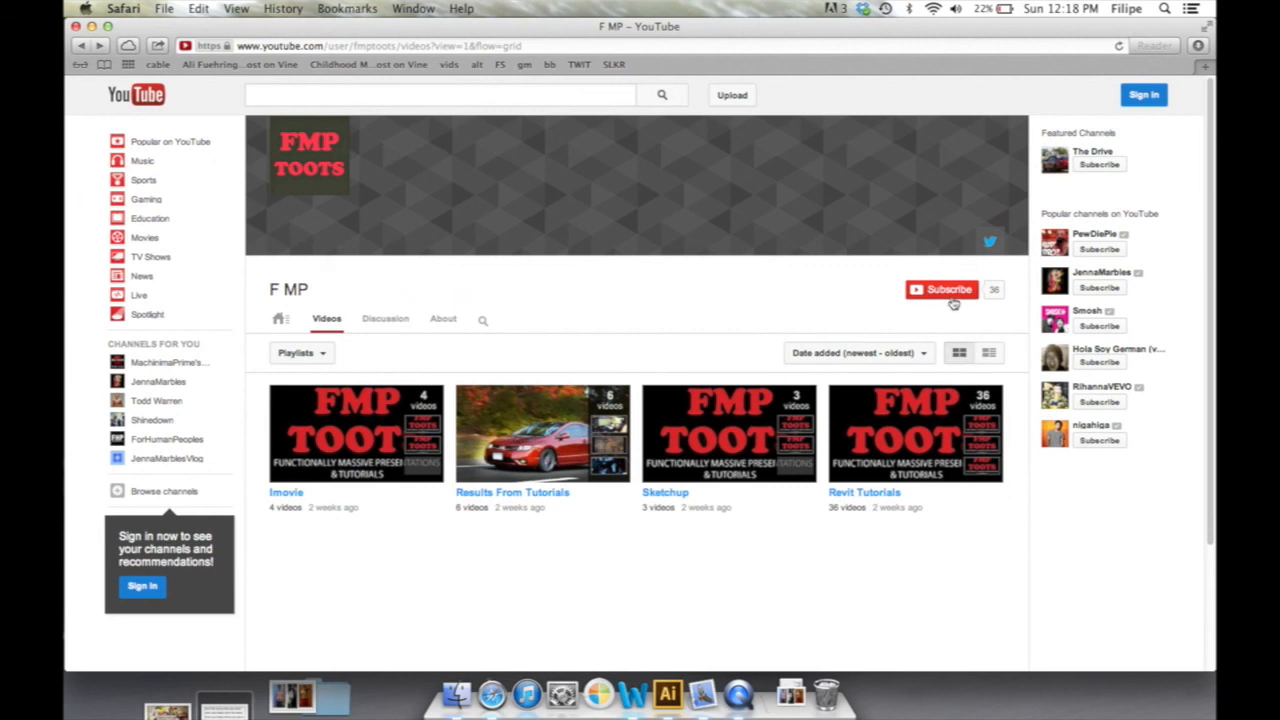
# Search YouTube for 'fmp' to bring up the FMP Toots channel.
pyautogui.write('fmptoots')
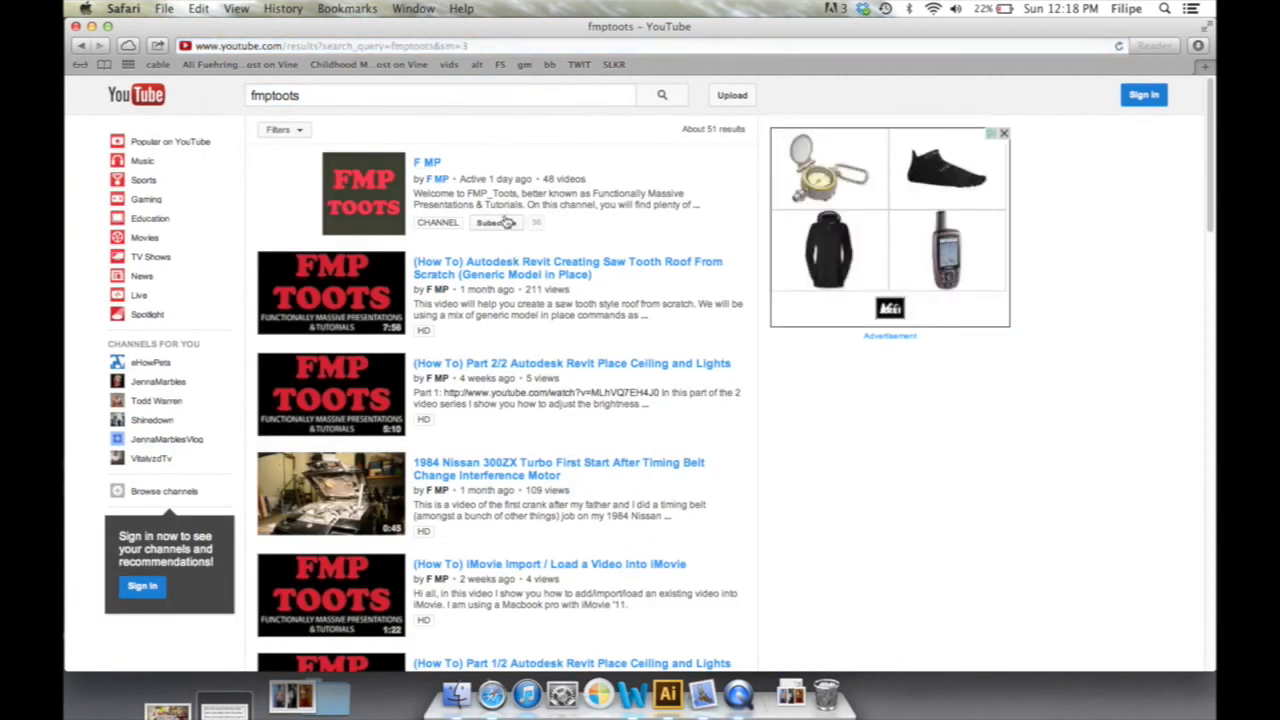
pyautogui.moveTo(496, 224)
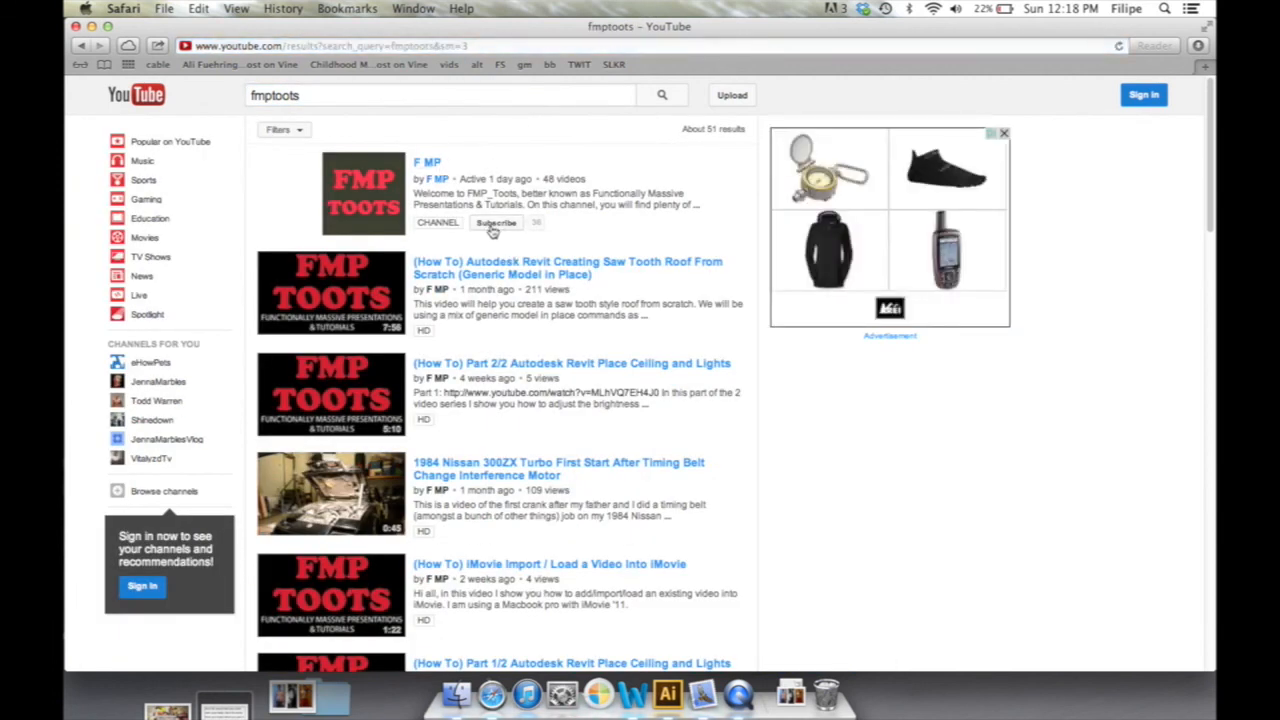